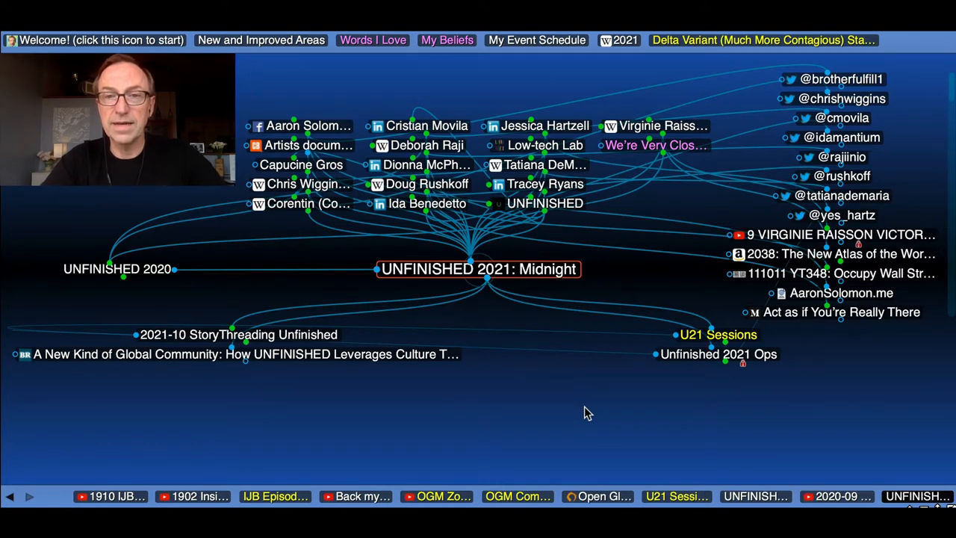
mouse_move(514, 274)
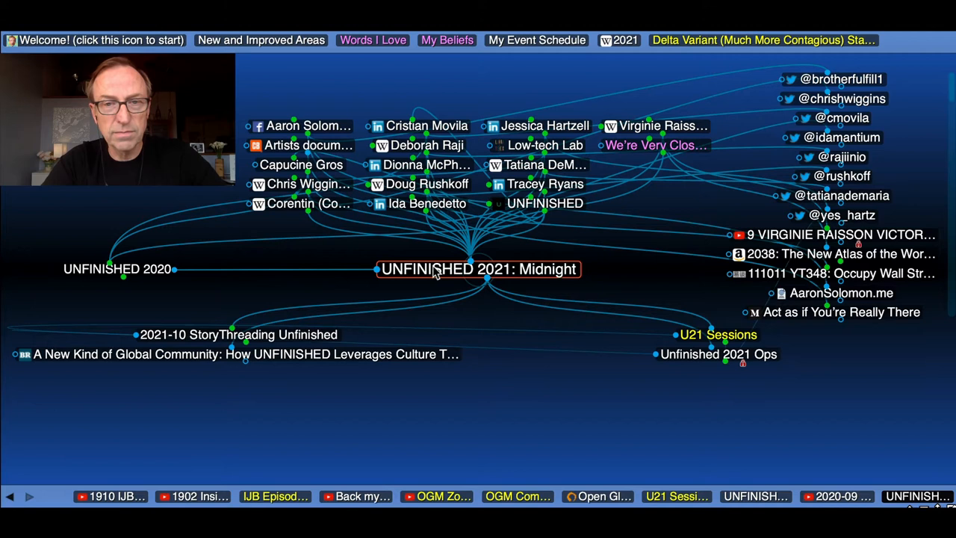
mouse_move(397, 248)
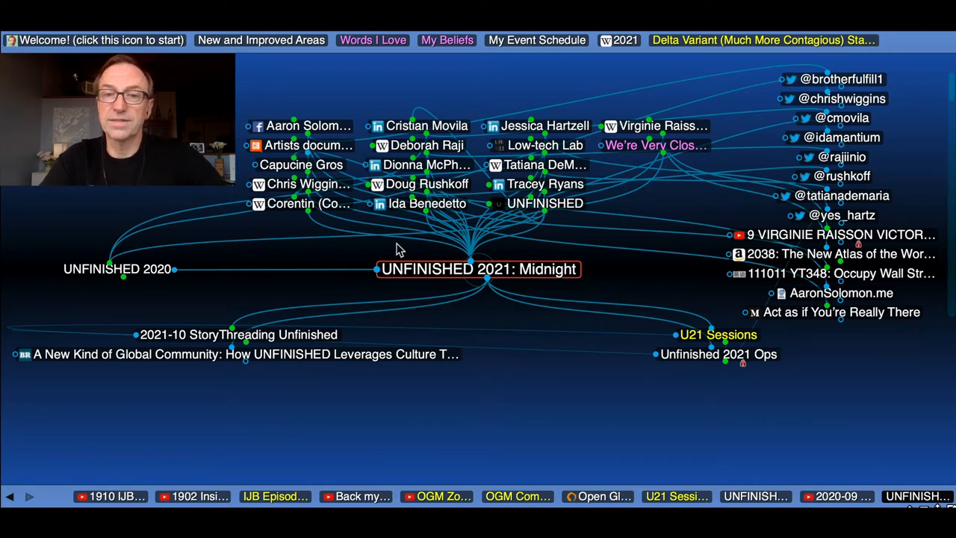
mouse_move(517, 251)
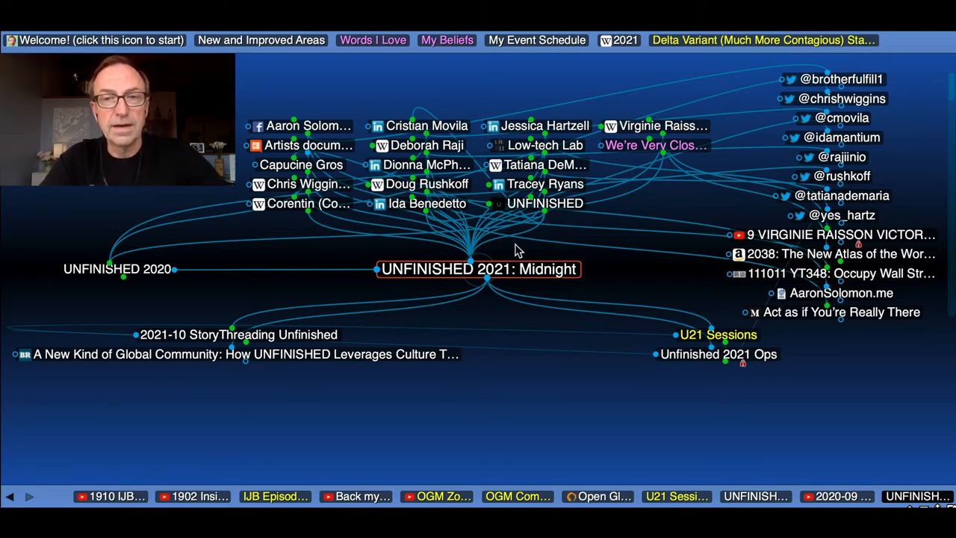
- Make 'We're Very Close to Midnight on the Doomsday Clock' the active thought
click(657, 145)
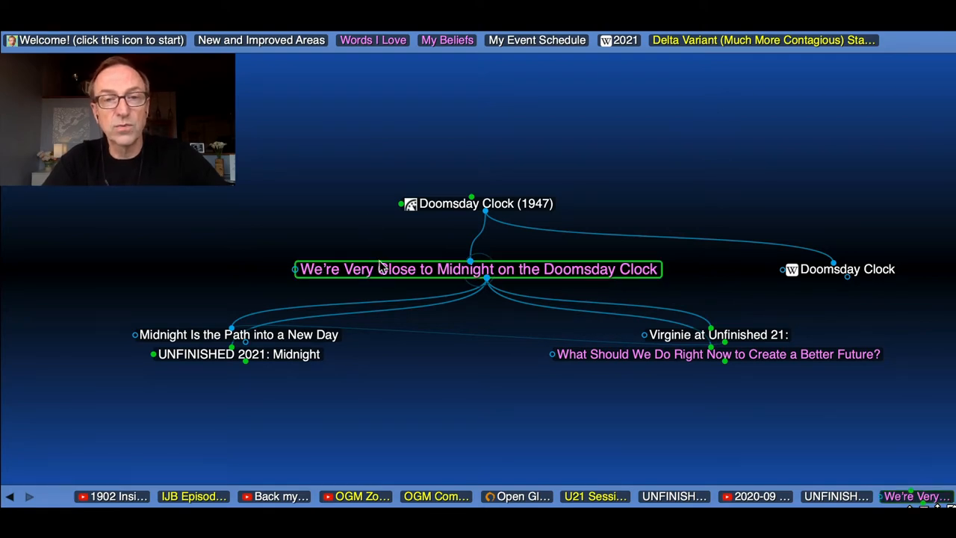
- Navigate through Doomsday Clock (1947) and Doomsday, then return to UNFINISHED 2020 via the history bar
click(478, 203)
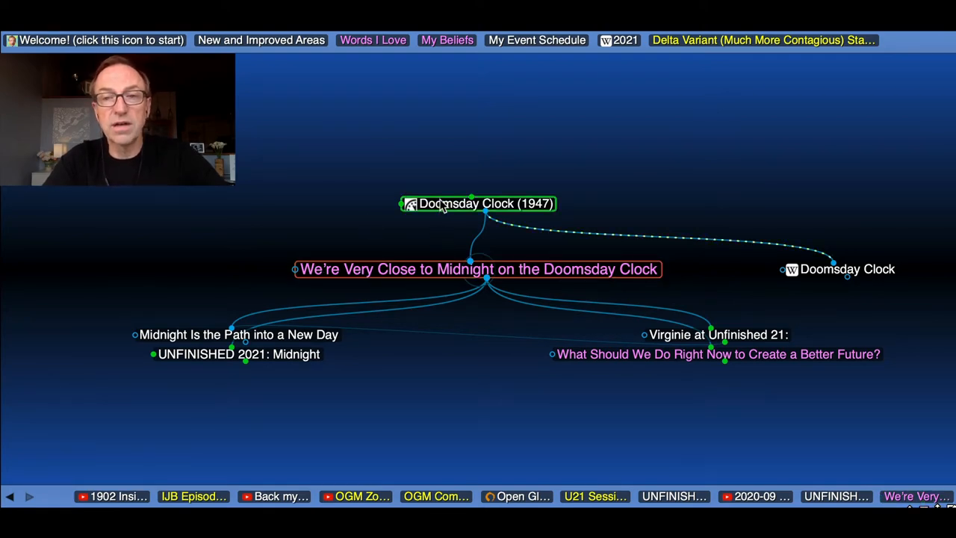
click(477, 204)
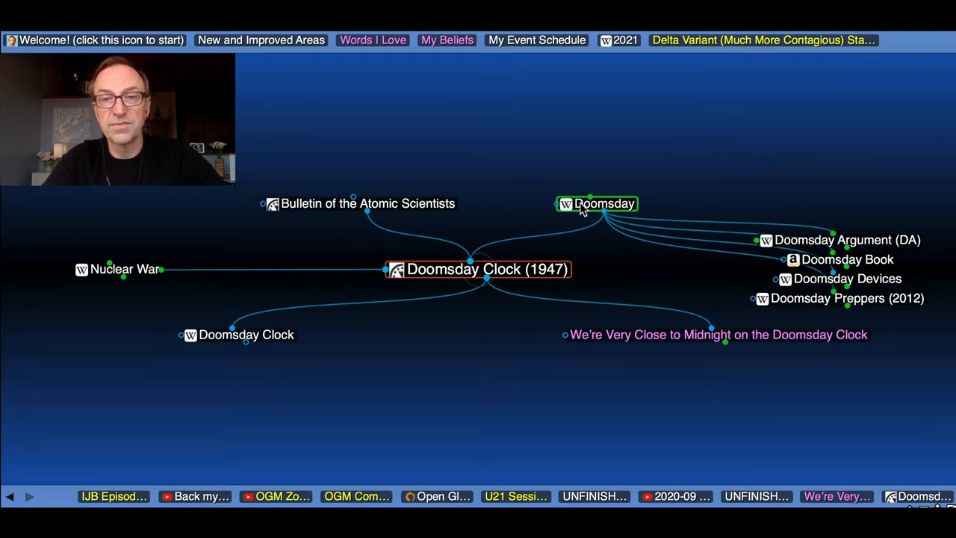
click(597, 203)
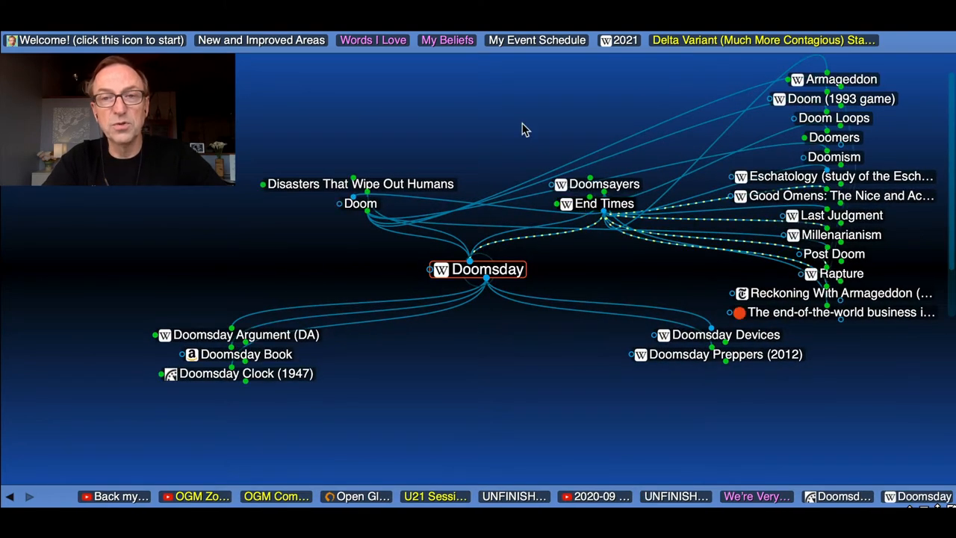
click(357, 183)
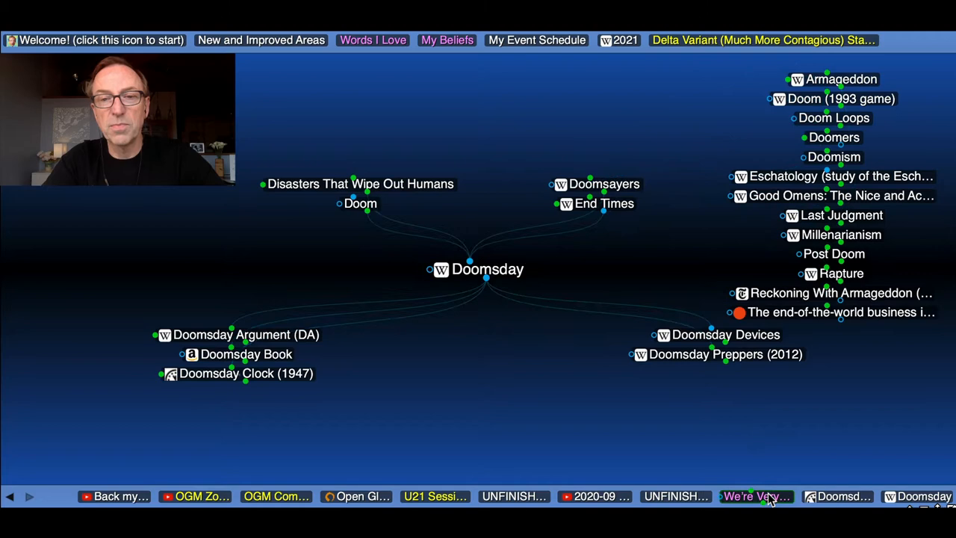
click(753, 496)
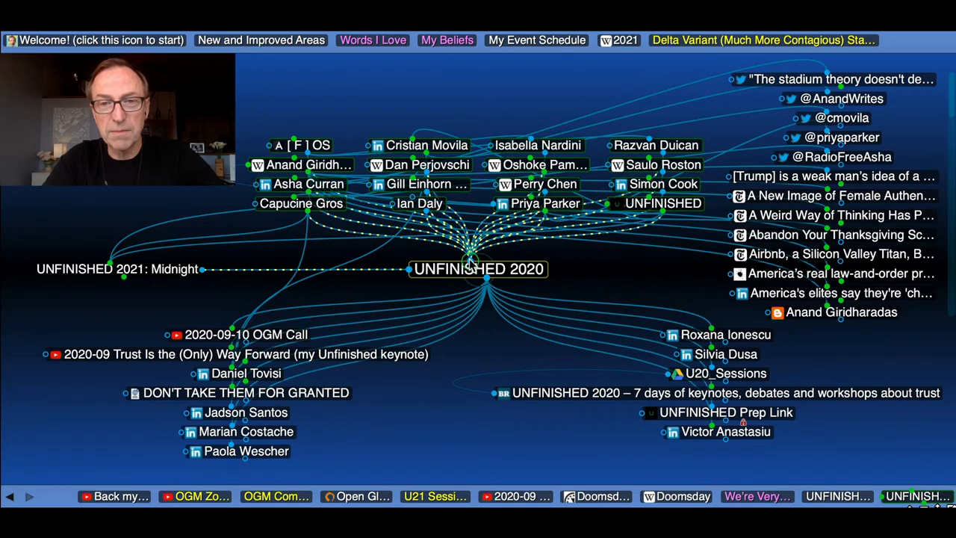
- Activate the '2020-09 Trust Is the (Only) Way Forward' keynote thought under UNFINISHED 2020
click(479, 269)
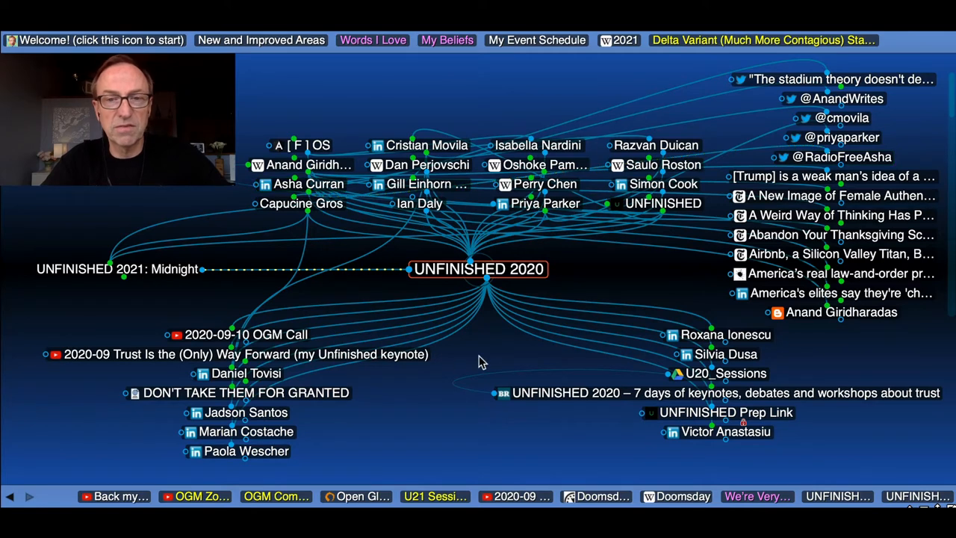
mouse_move(591, 279)
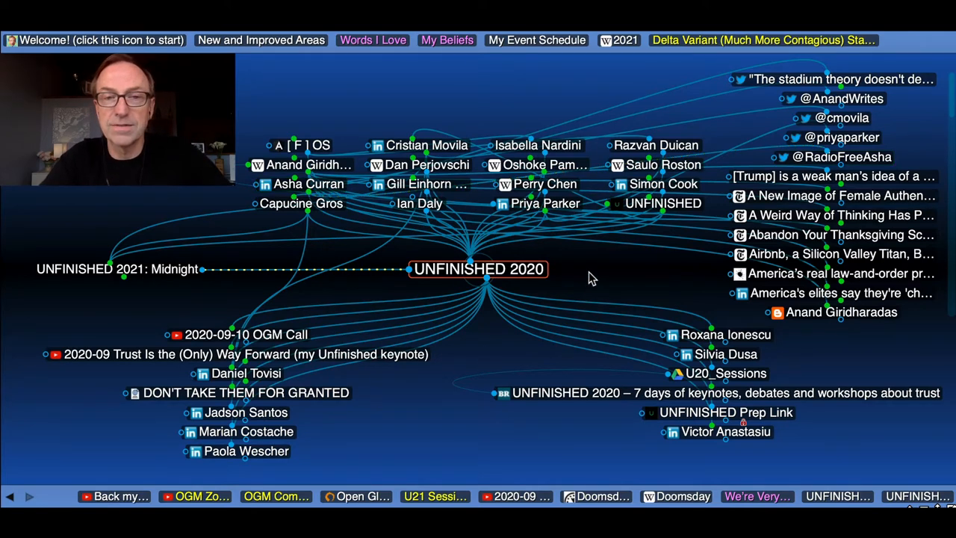
click(117, 269)
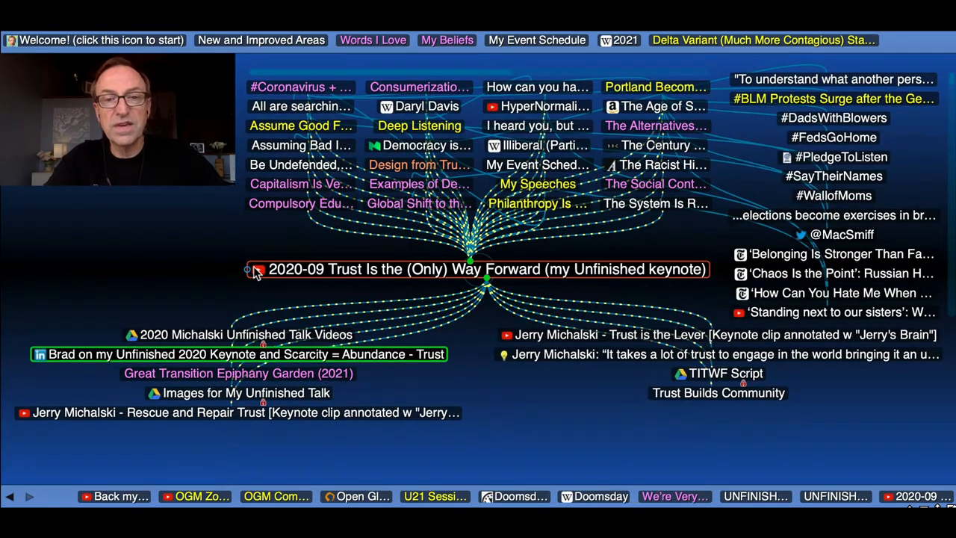
click(257, 269)
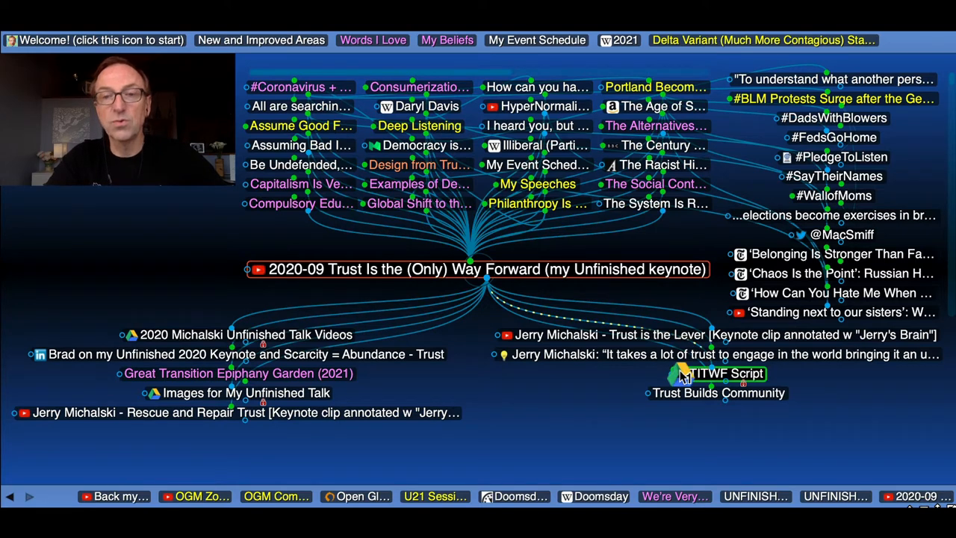
click(44, 355)
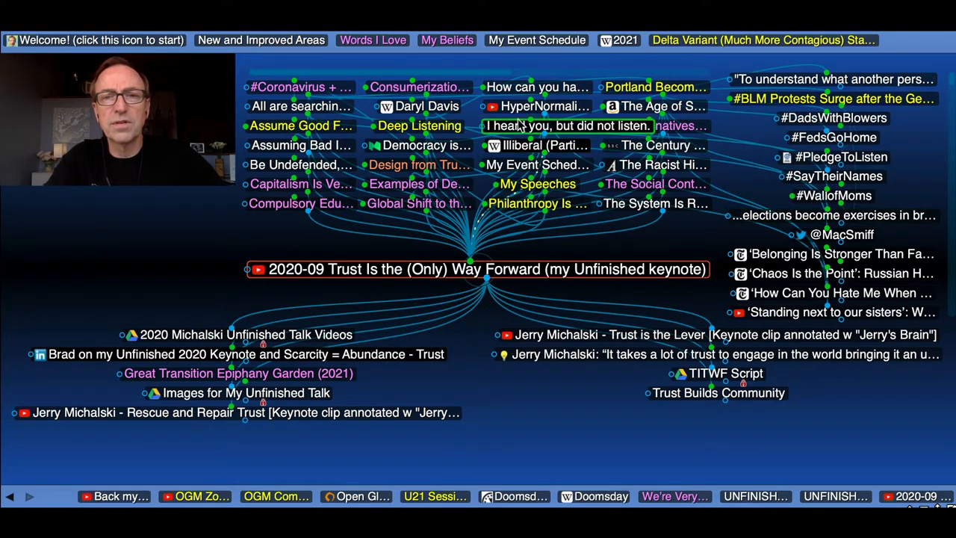
- Activate 'I heard you, but did not listen.', then its linked Anand Giridharadas letter thought
click(568, 125)
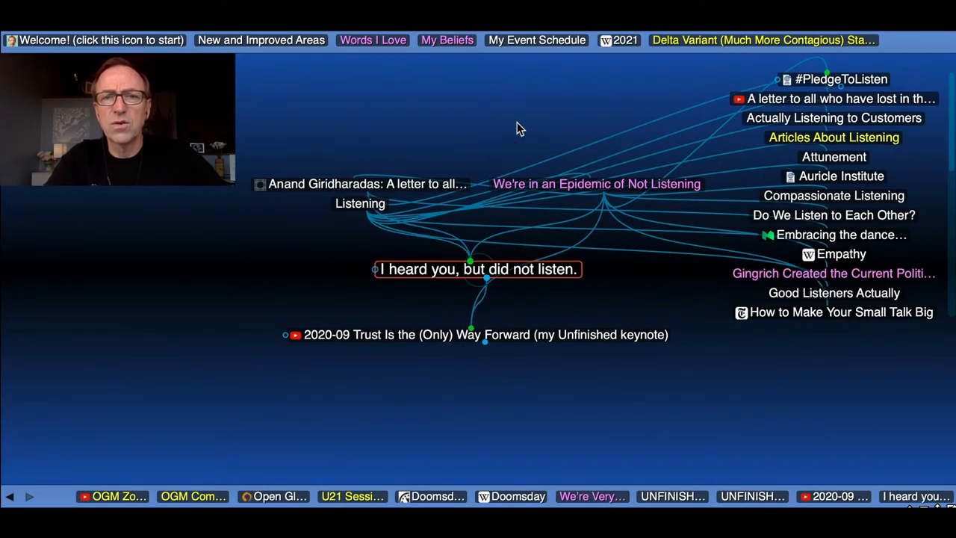
click(358, 183)
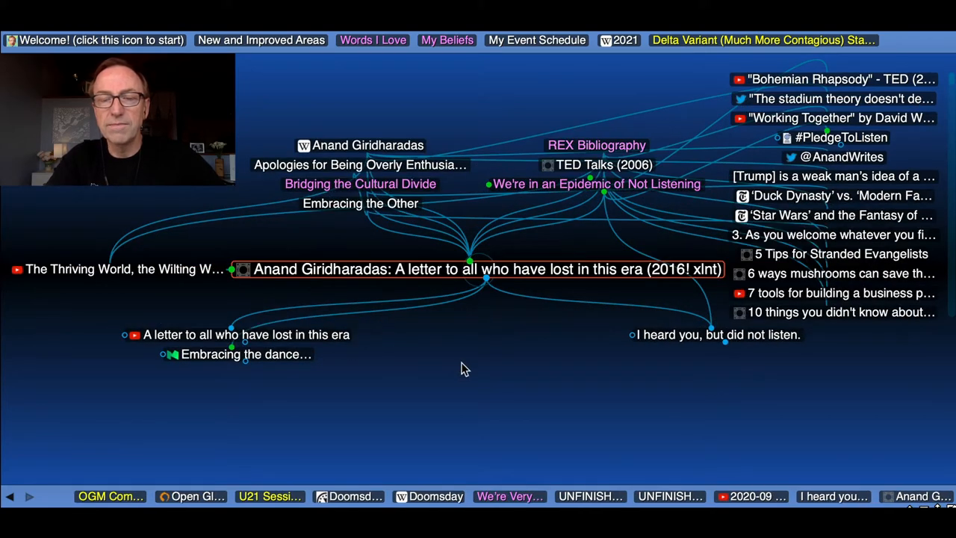
mouse_move(645, 275)
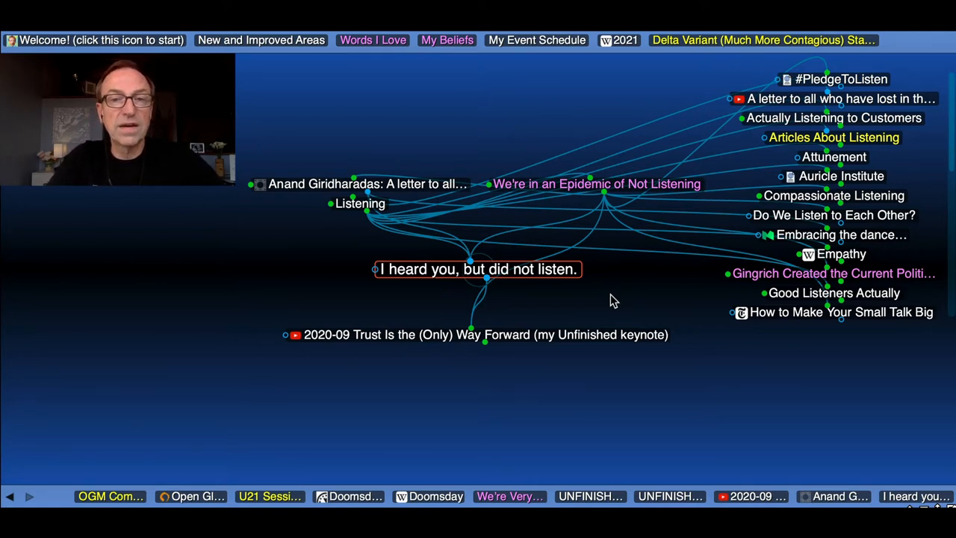
mouse_move(613, 284)
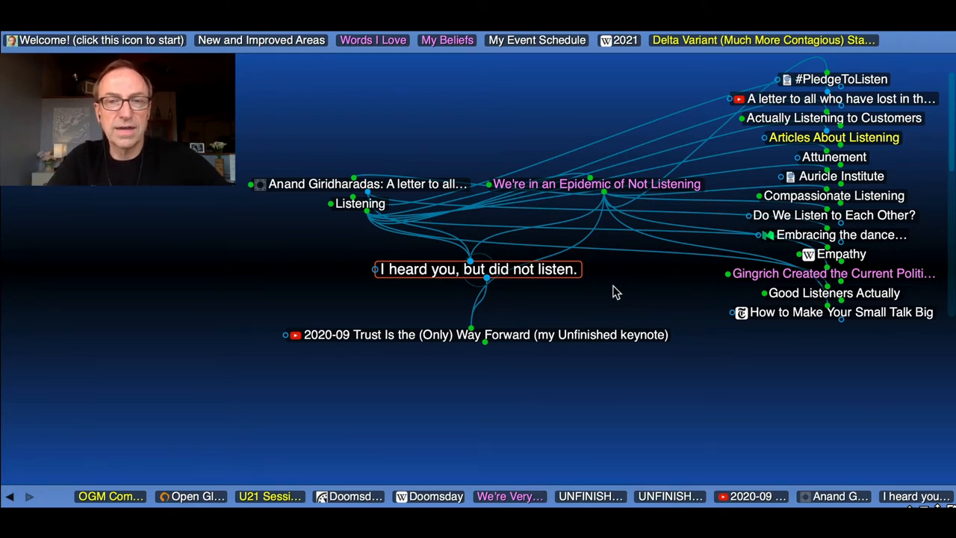
mouse_move(621, 286)
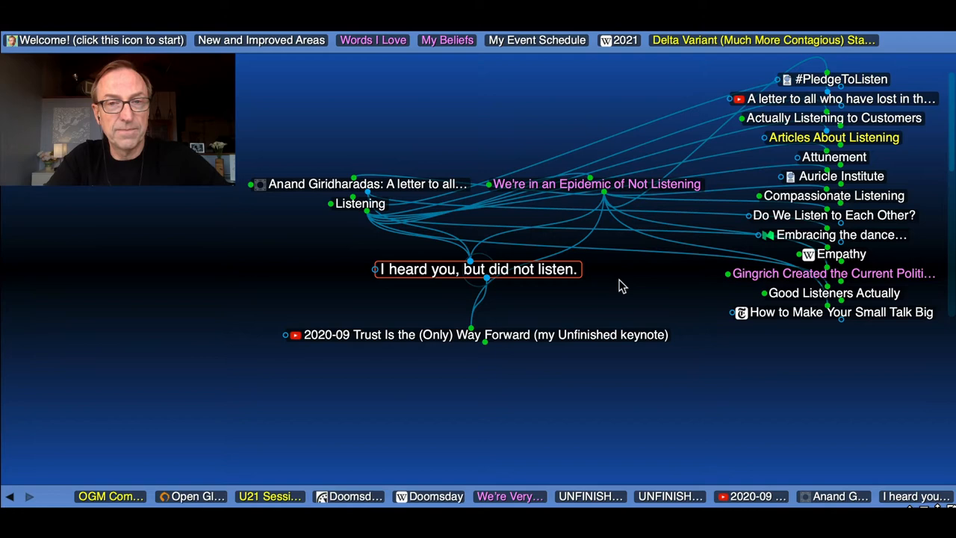
- Activate 'We're in an Epidemic of Not Listening' from the plex of 'I heard you, but did not listen.'
click(595, 183)
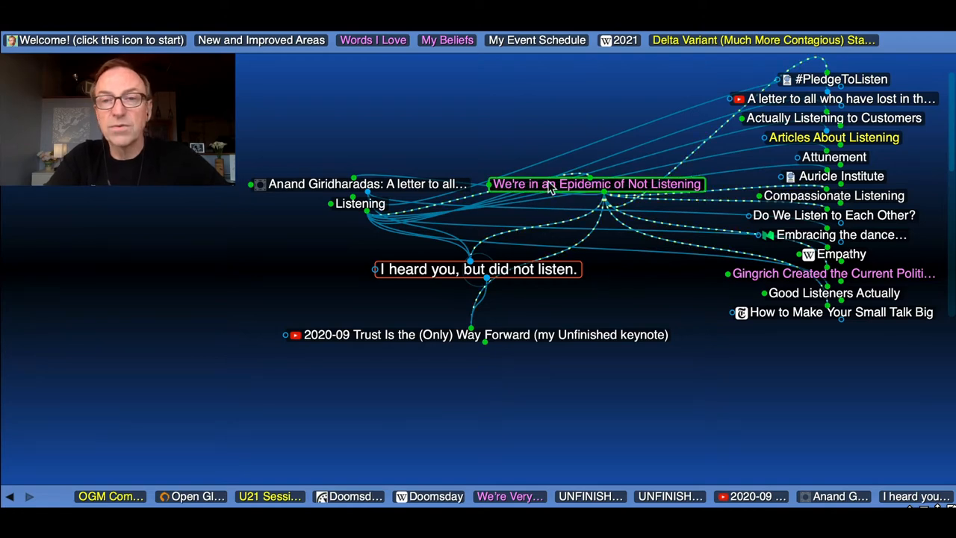
click(592, 184)
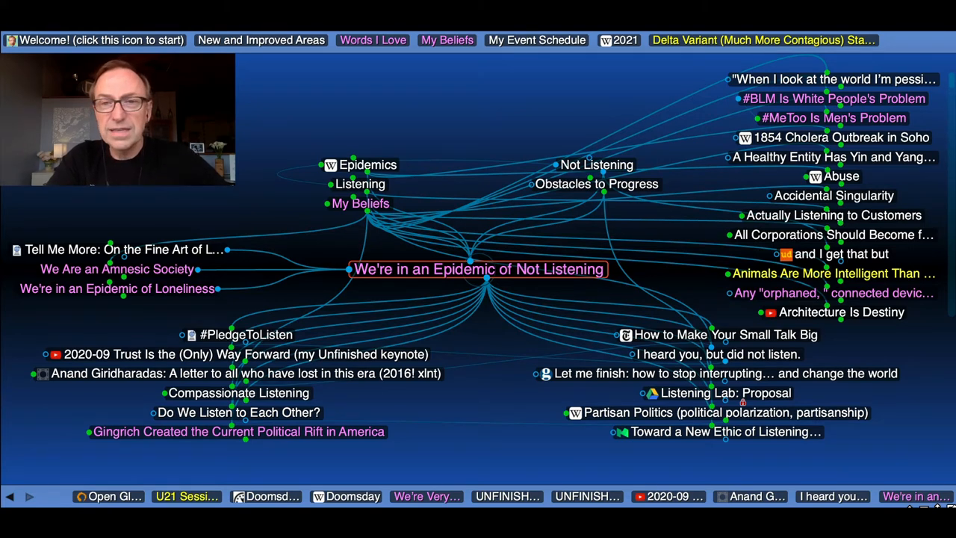
mouse_move(185, 194)
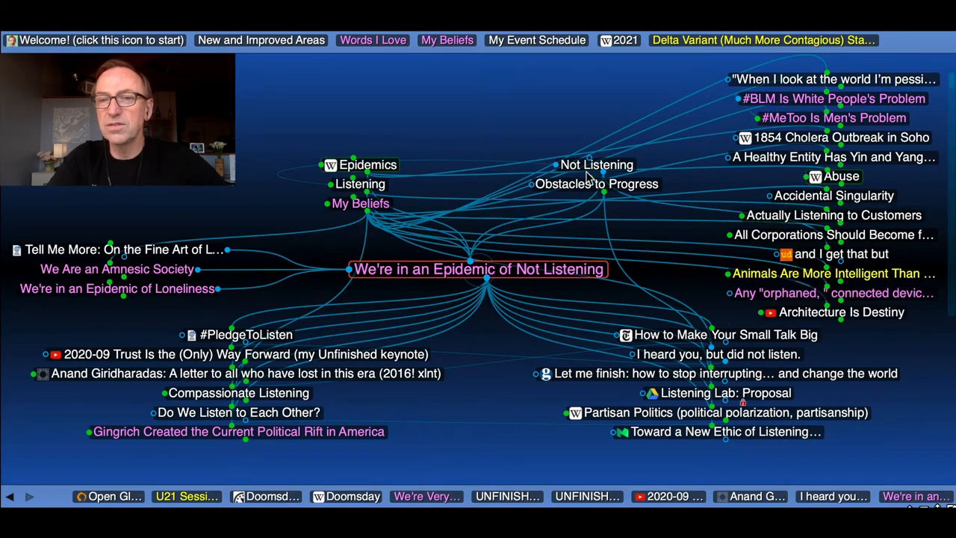
click(595, 184)
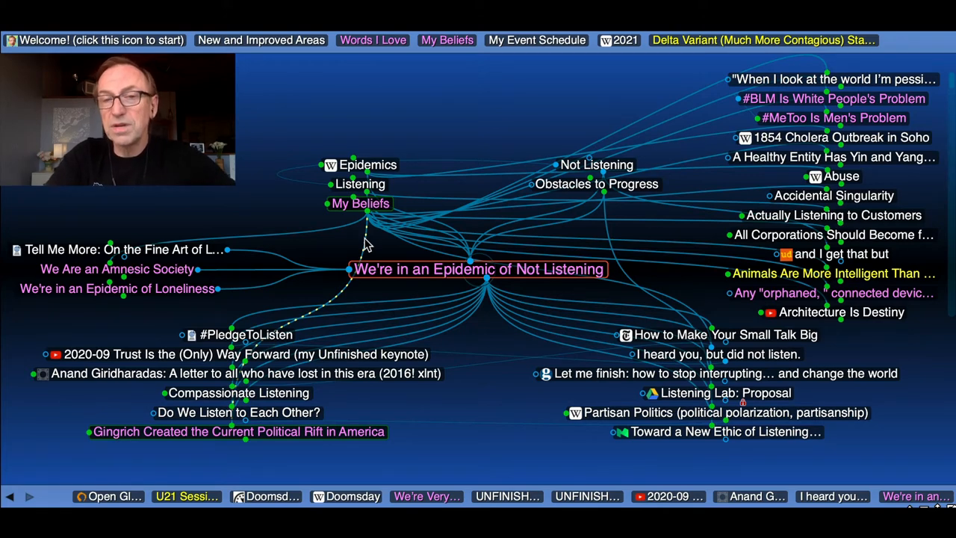
mouse_move(387, 245)
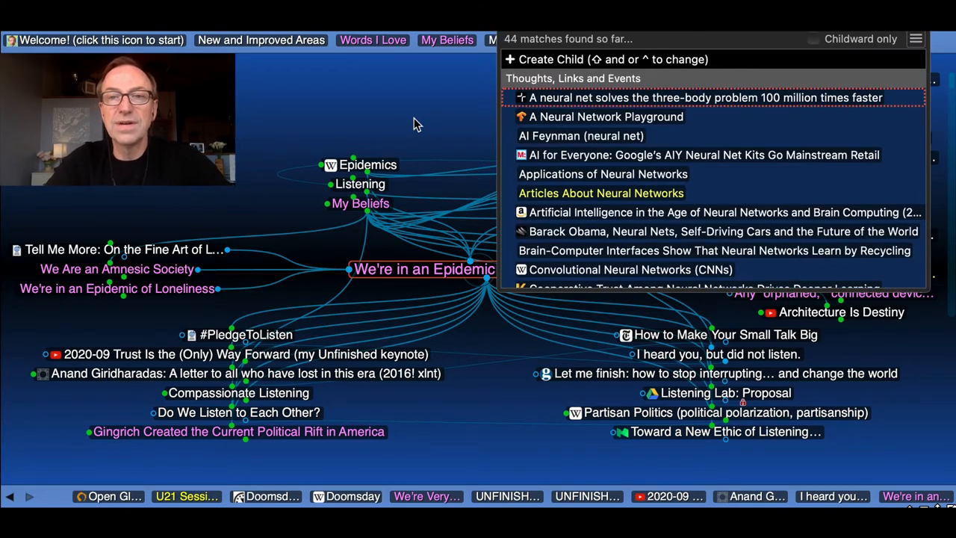
mouse_move(582, 173)
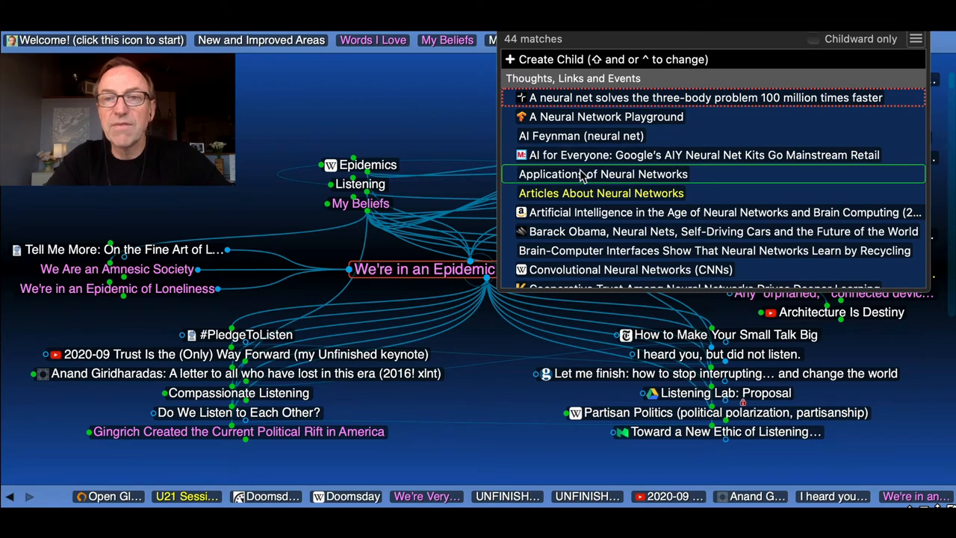
- Scroll the 44 neural network search matches and land on Articles About Neural Networks
scroll(down, 3)
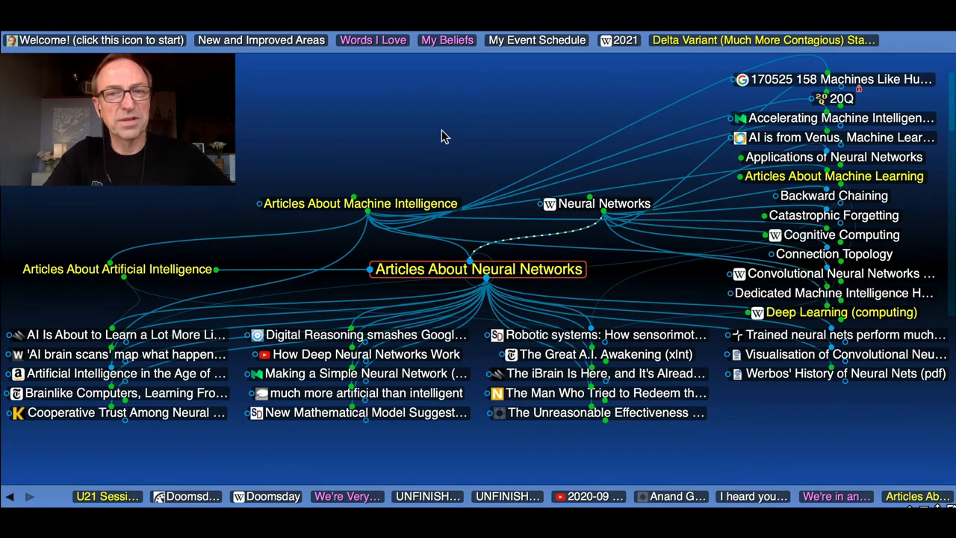
mouse_move(412, 285)
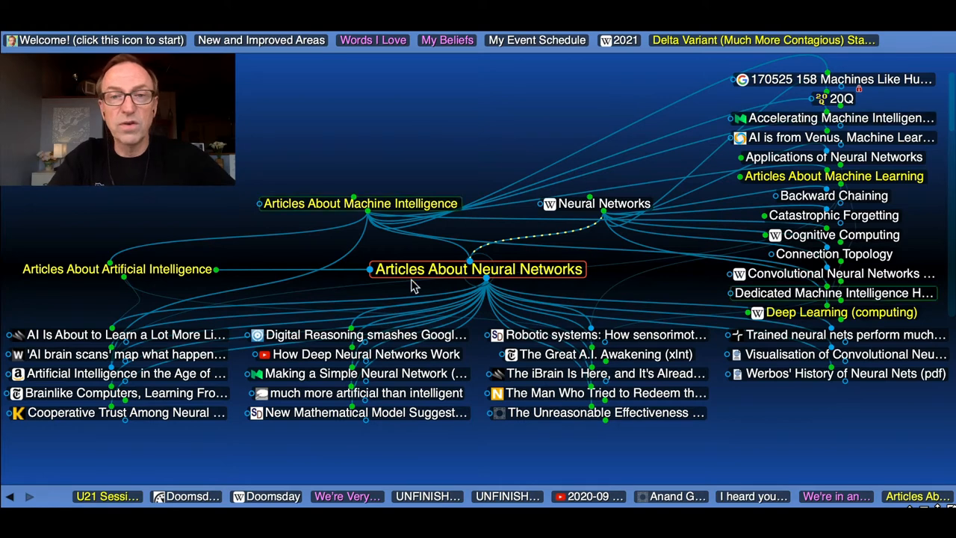
- Browse thoughts around Articles About Neural Networks and activate its Neural Networks parent
click(599, 203)
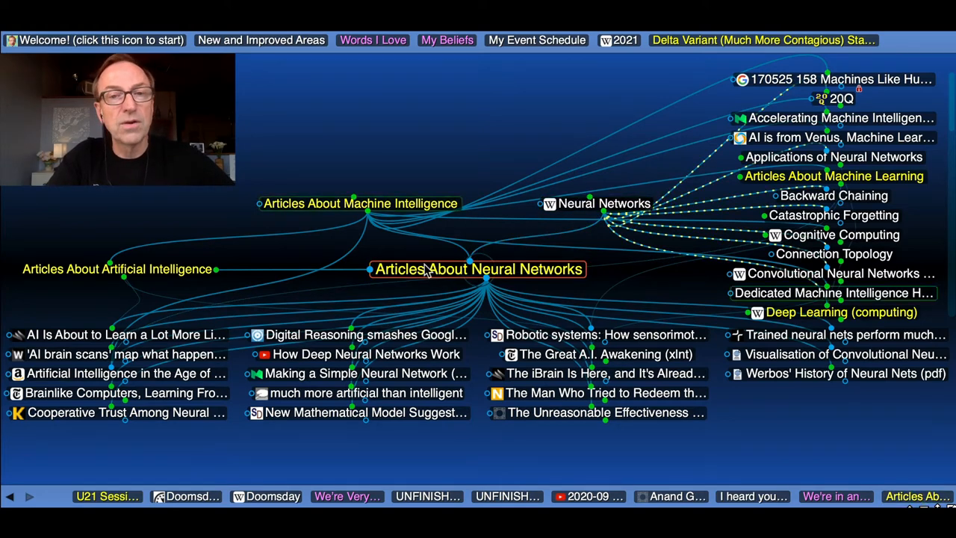
click(478, 269)
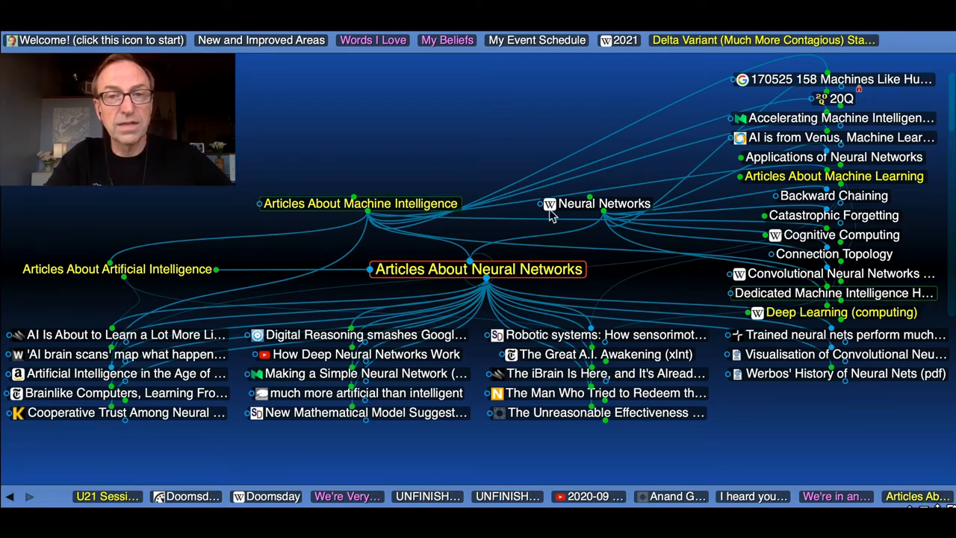
click(596, 203)
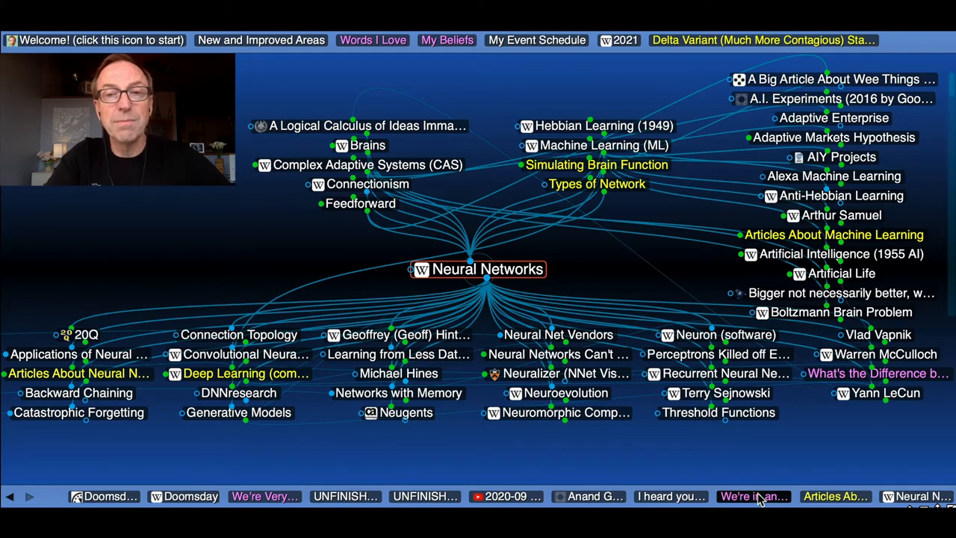
- Use the history bar to revisit 'We're in an Epidemic of Not Listening', then Articles About Neural Networks
click(750, 496)
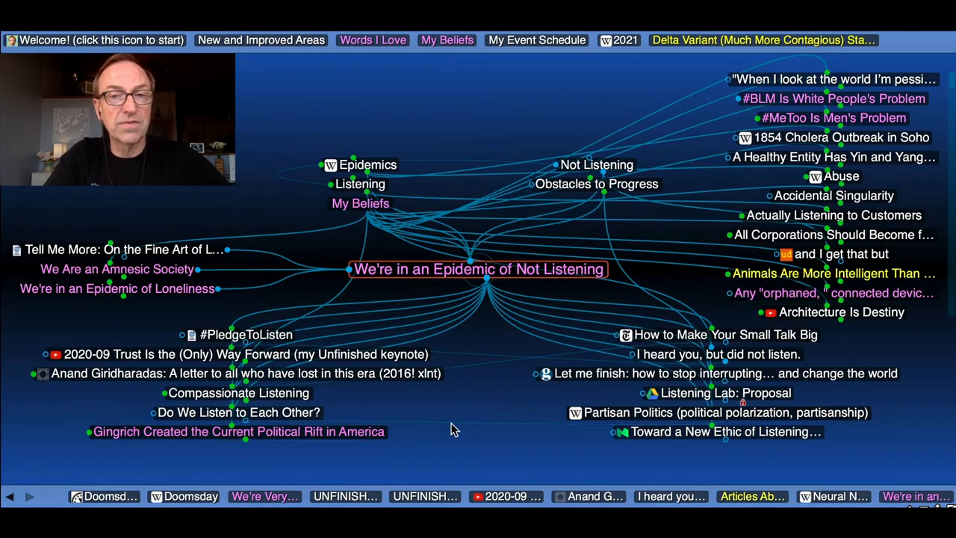
mouse_move(724, 496)
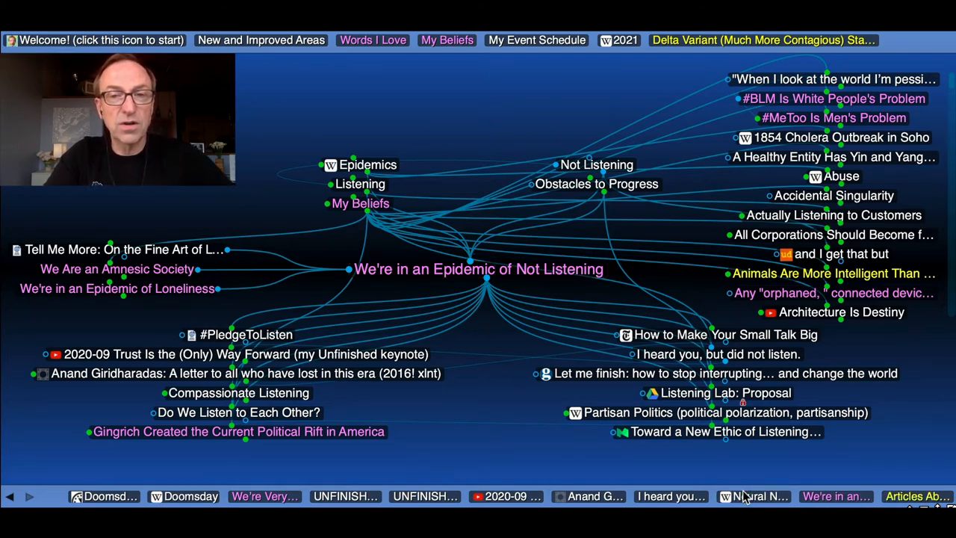
click(759, 496)
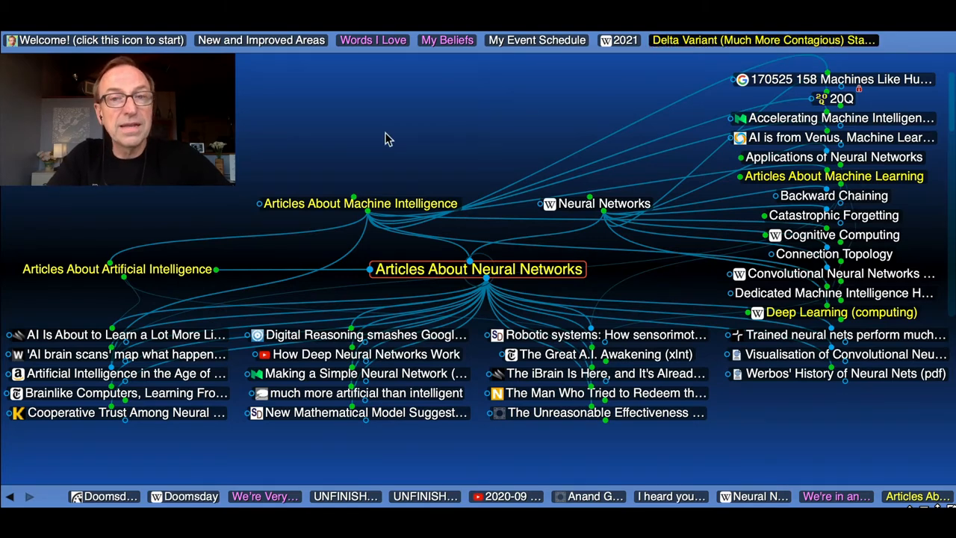
- Activate the pinned Delta Variant Fifth Wave of Coronavirus Summer 2021 thought
click(759, 39)
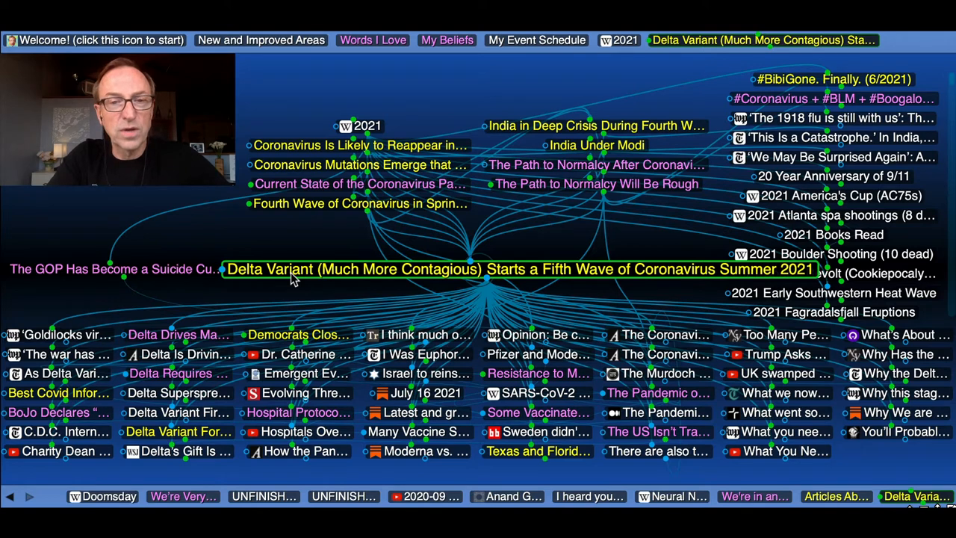
mouse_move(247, 236)
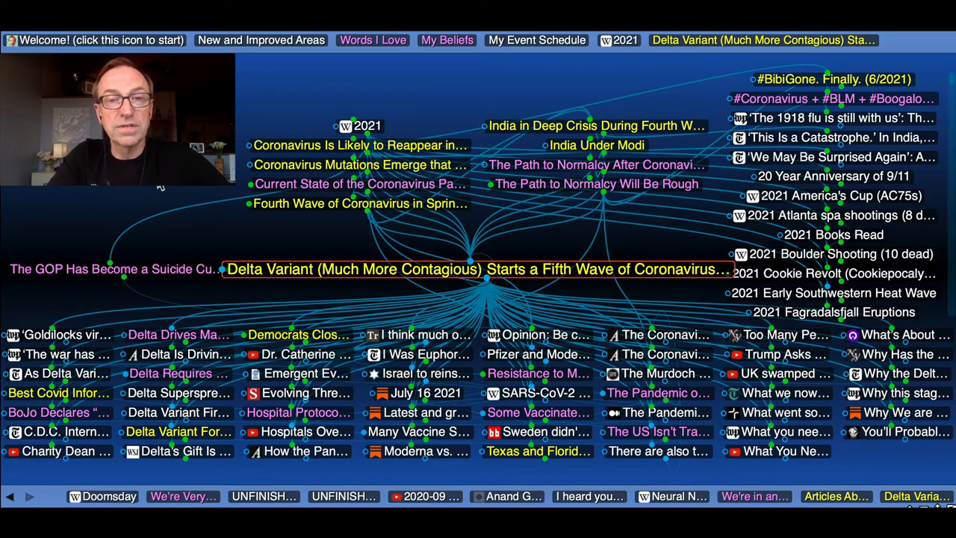
mouse_move(255, 122)
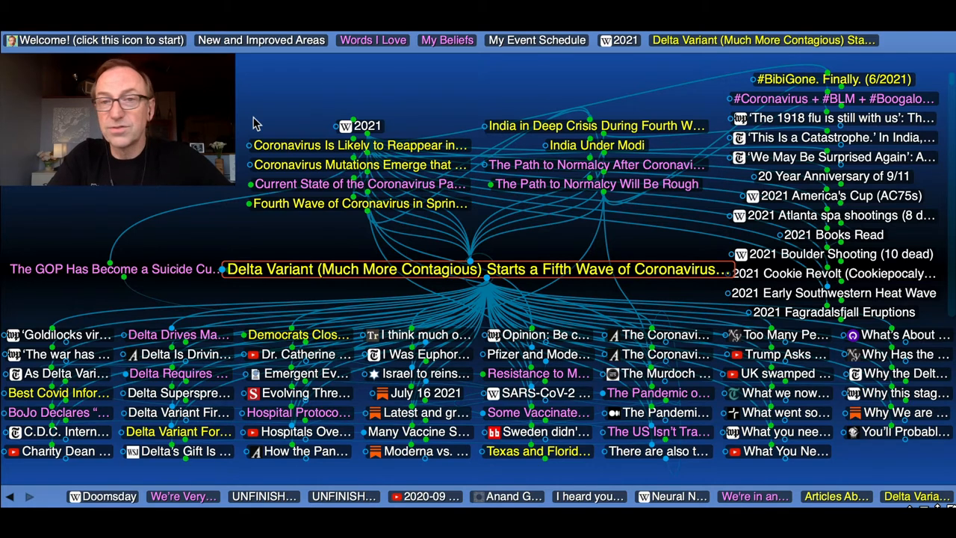
mouse_move(317, 233)
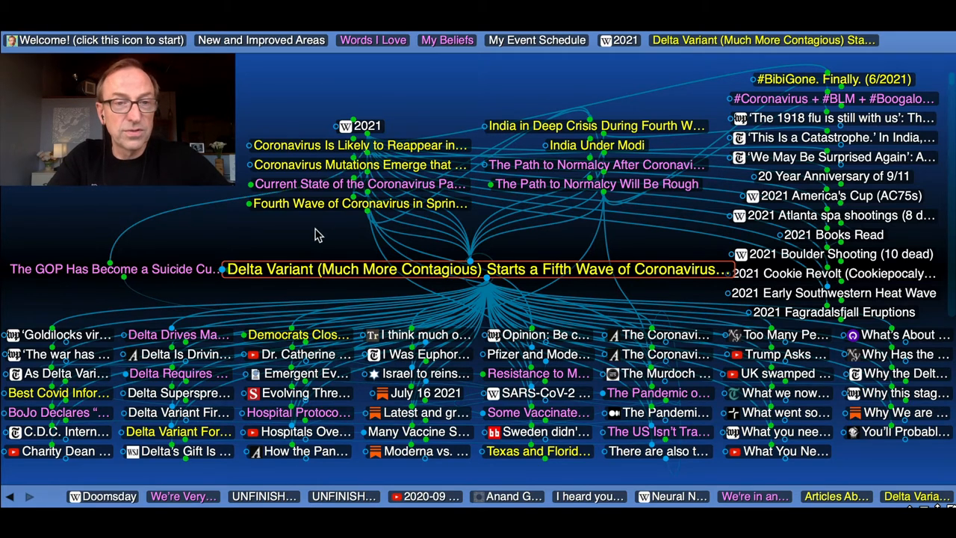
mouse_move(246, 240)
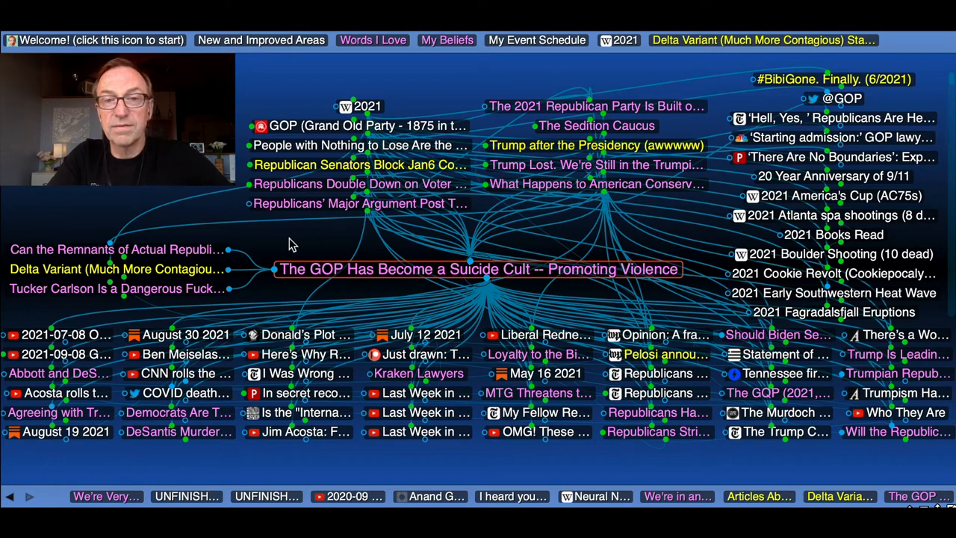
mouse_move(309, 242)
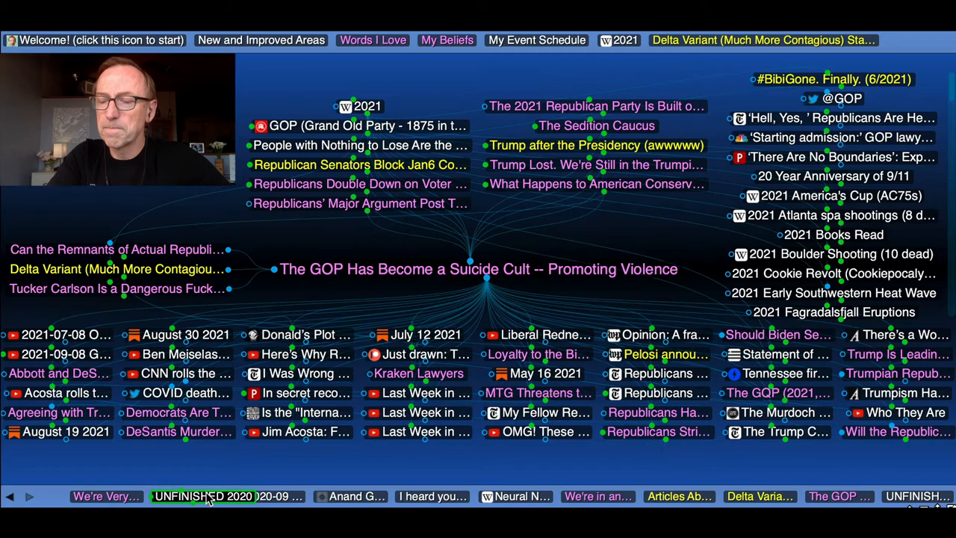
- Move via 'The GOP Has Become a Suicide Cult' back to UNFINISHED 2021: Midnight
click(201, 496)
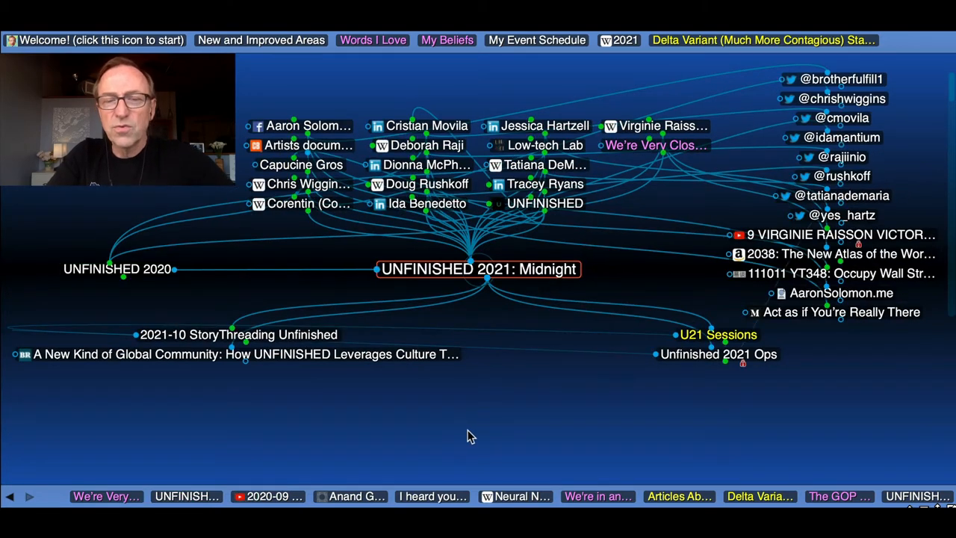
mouse_move(484, 433)
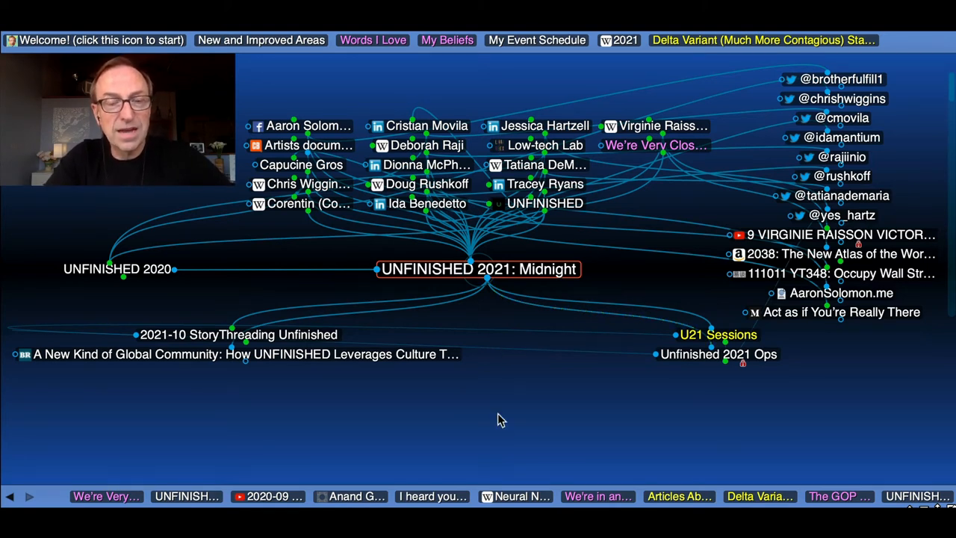
mouse_move(495, 398)
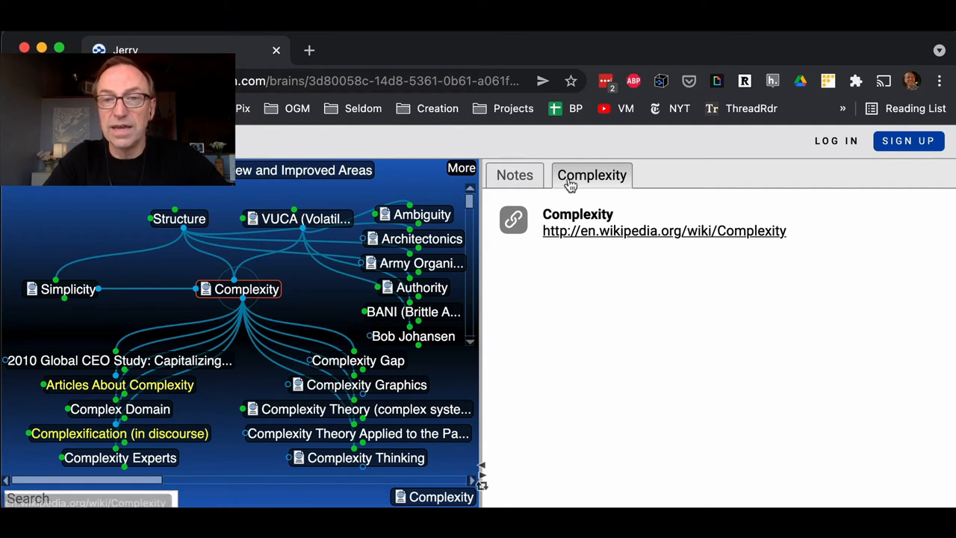
- View the Complexity thought's empty Notes and its attached Wikipedia link
click(514, 175)
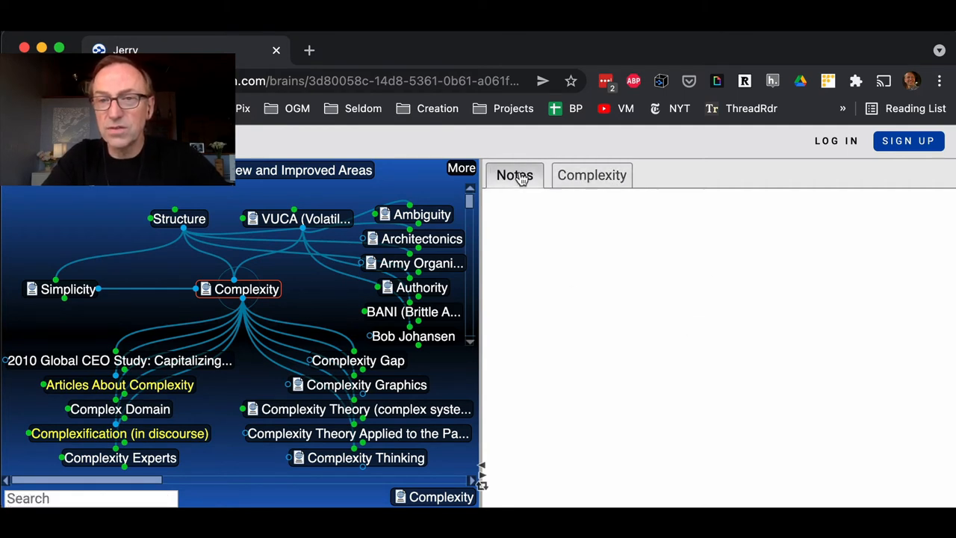
click(592, 175)
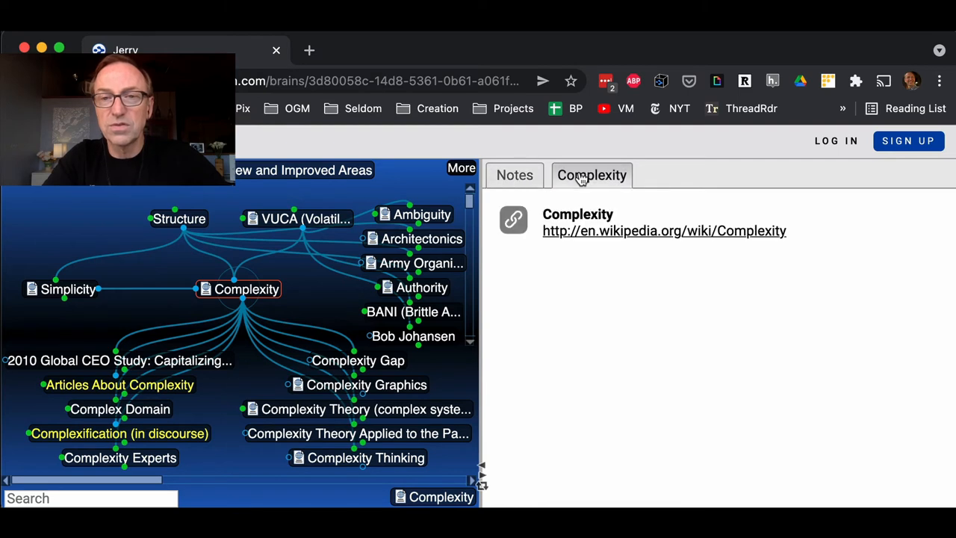
mouse_move(562, 347)
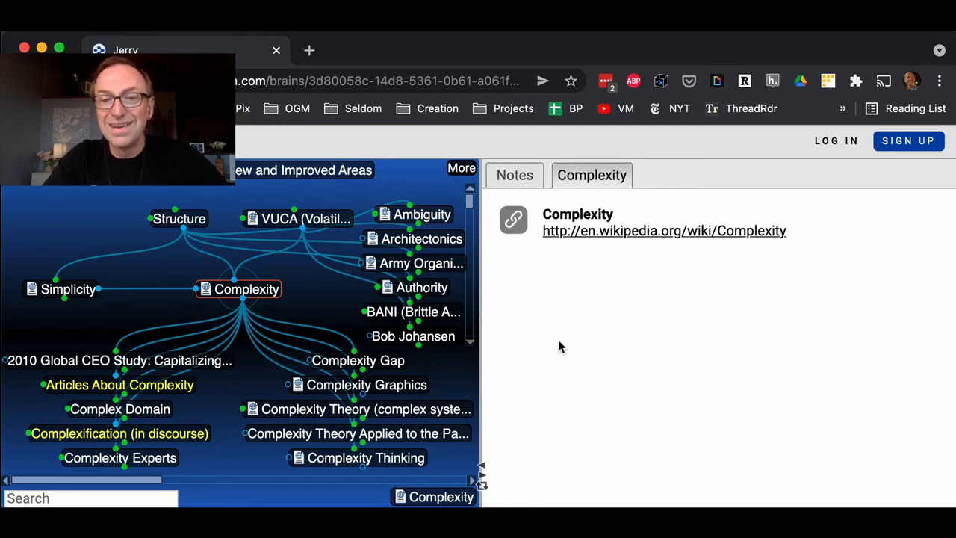
mouse_move(481, 486)
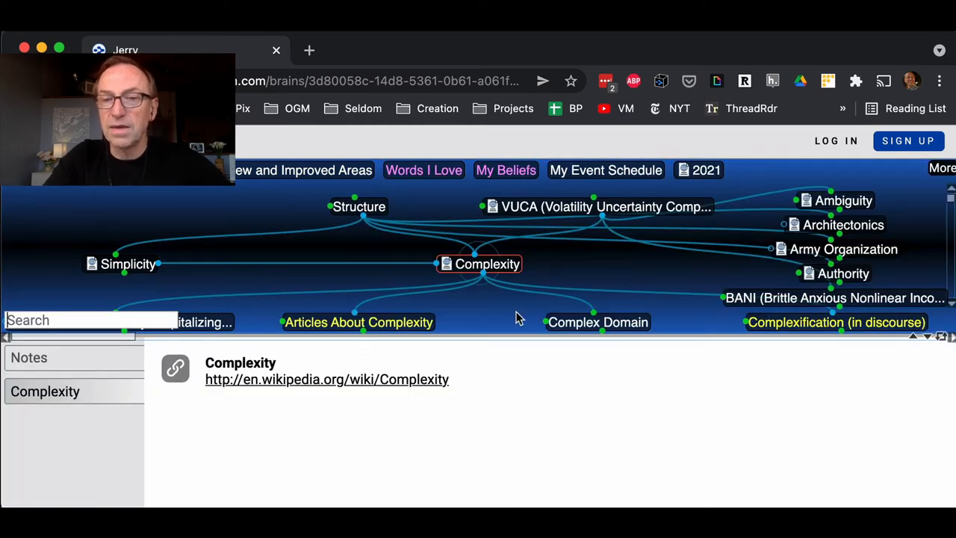
mouse_move(517, 413)
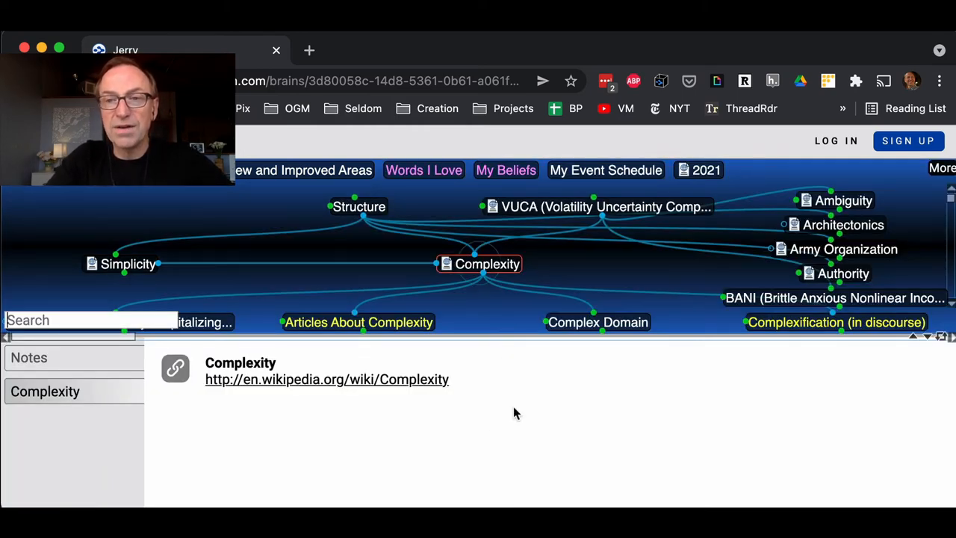
mouse_move(750, 382)
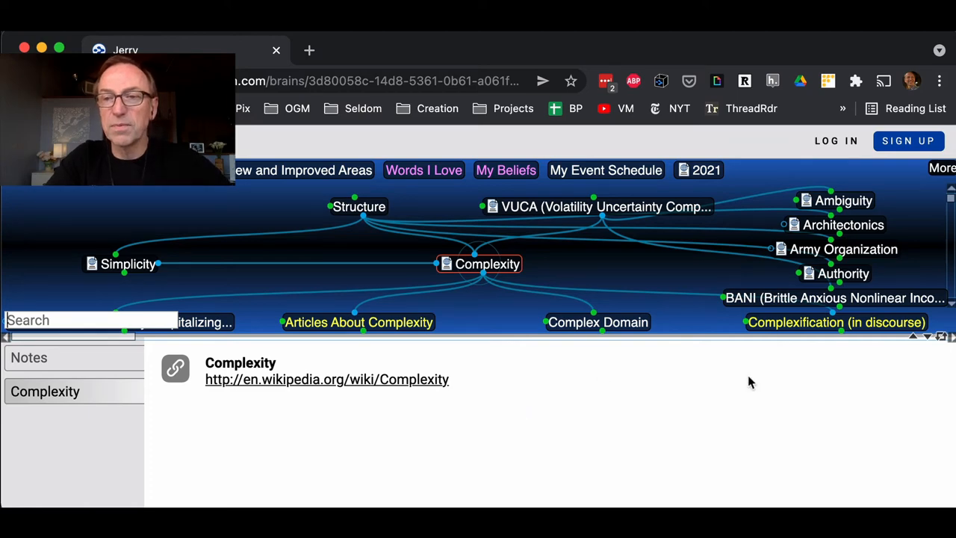
mouse_move(925, 342)
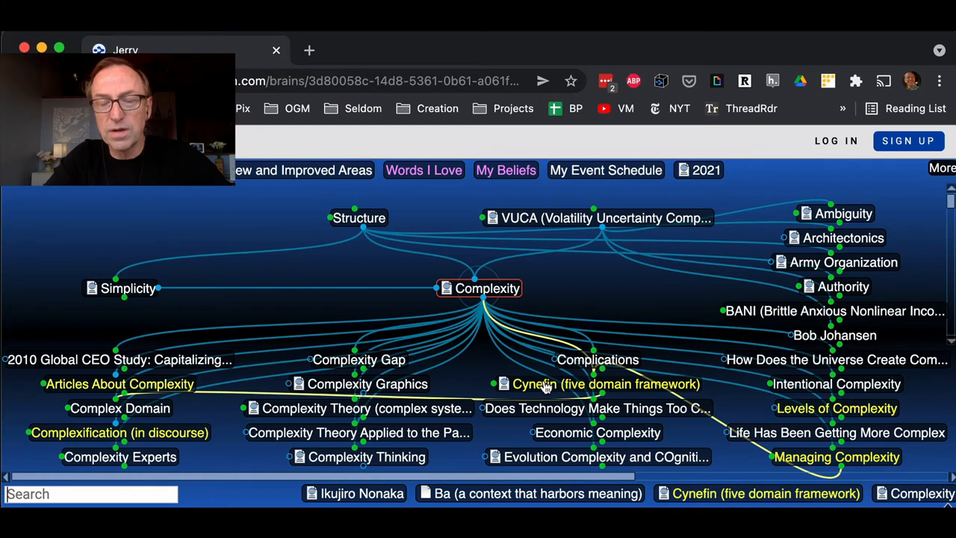
mouse_move(622, 297)
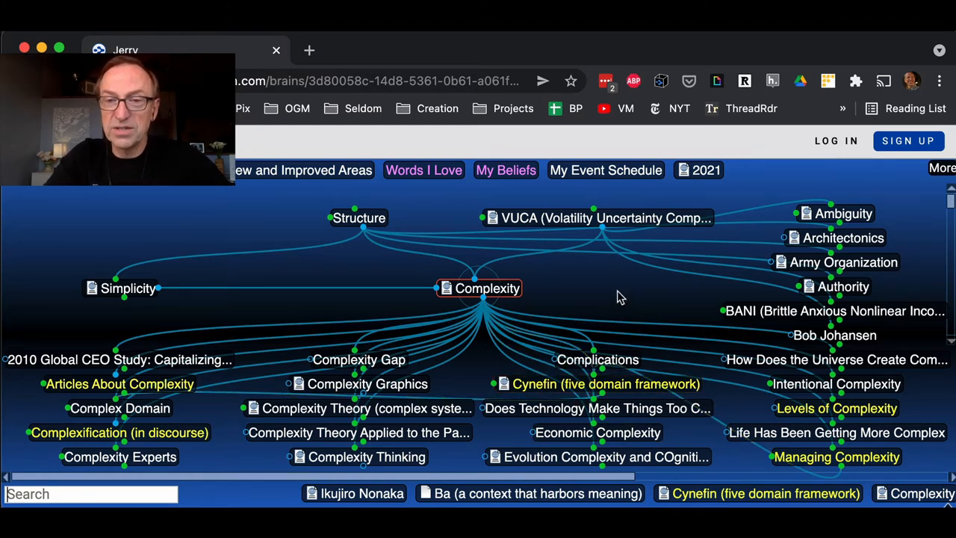
- Activate Cynefin (five domain framework) under Complexity as the central thought
click(599, 384)
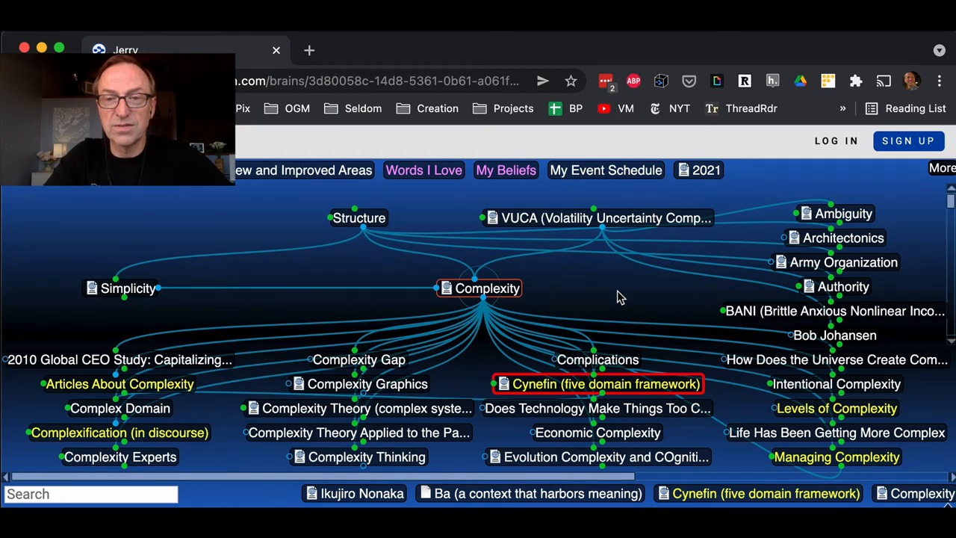
click(597, 384)
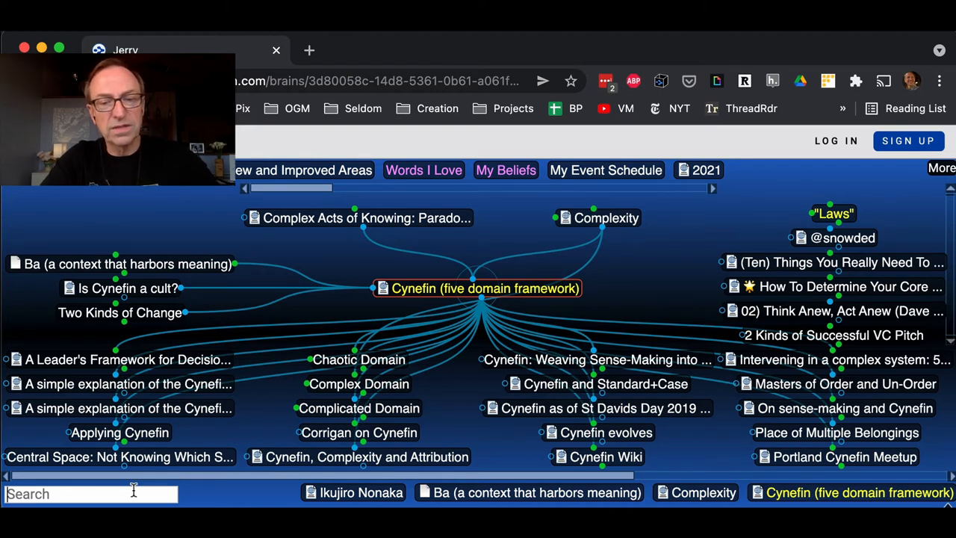
- Search 'dav s' to find the Dave Snowden thought
text(dav s)
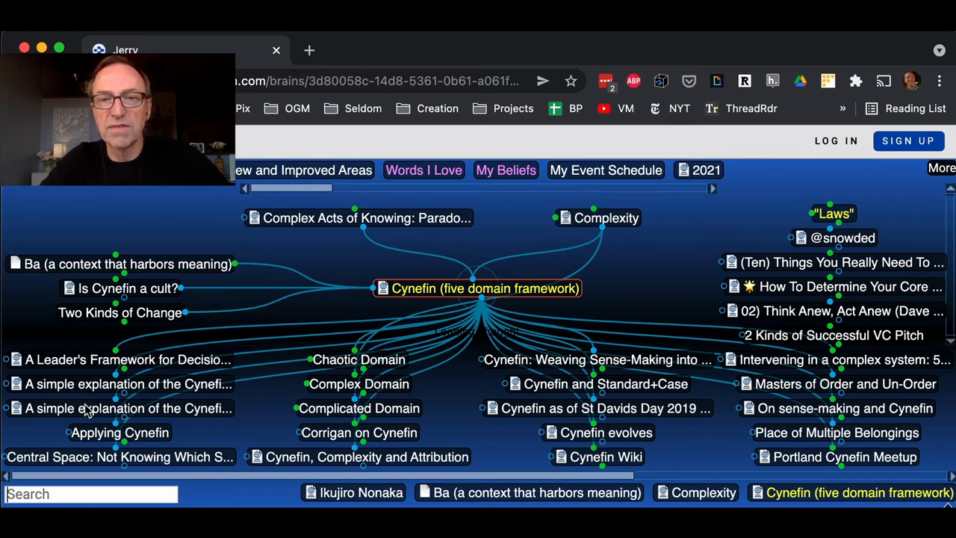
mouse_move(275, 367)
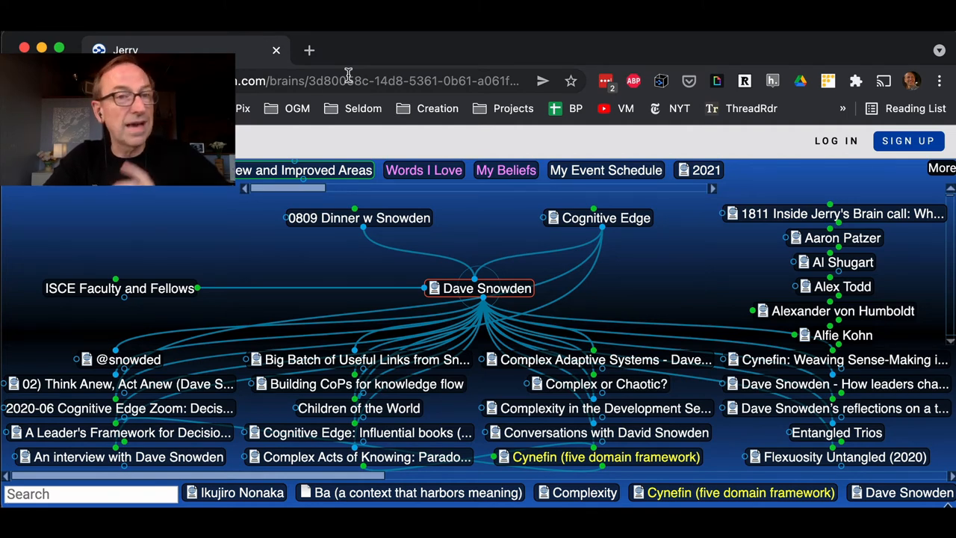
mouse_move(319, 260)
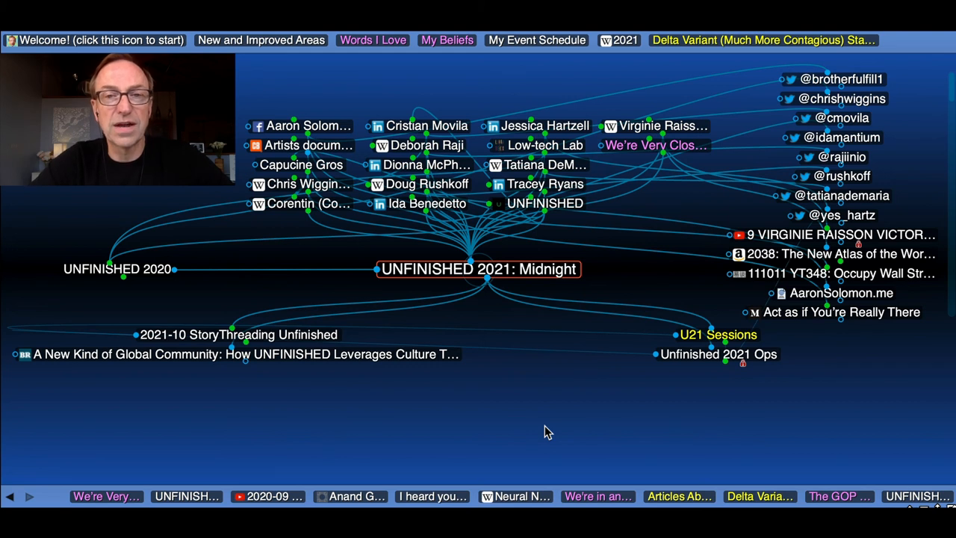
mouse_move(530, 407)
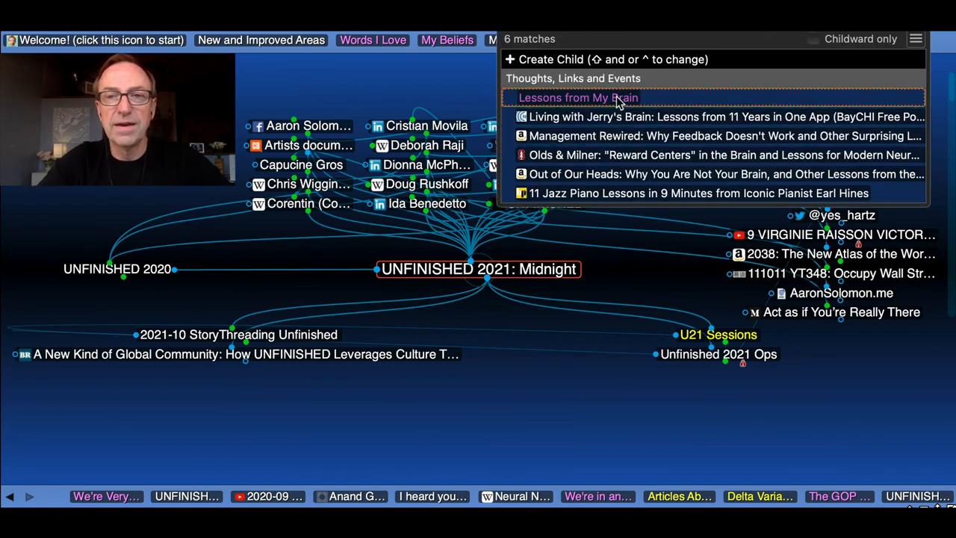
- Go via Lessons from My Brain to centre the We Are an Amnesic Society thought
click(580, 98)
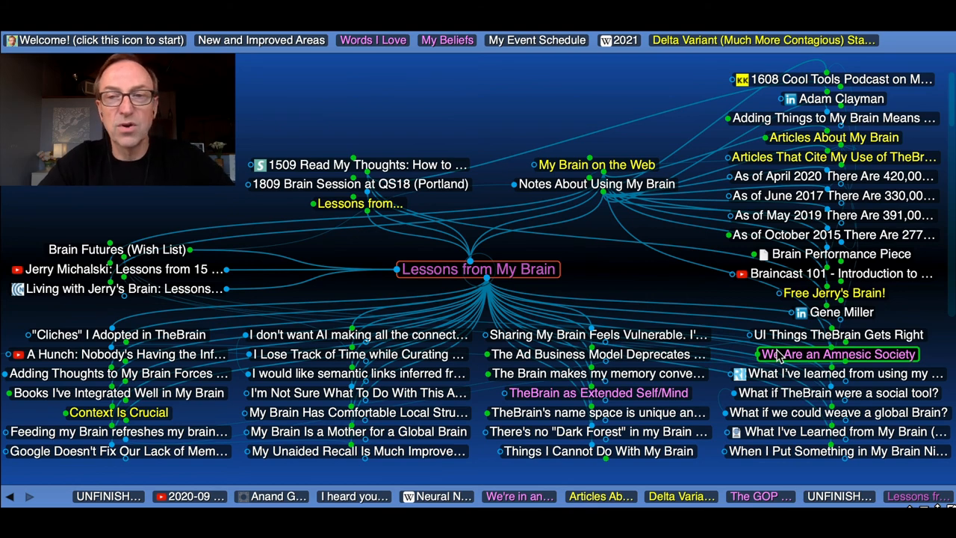
click(839, 354)
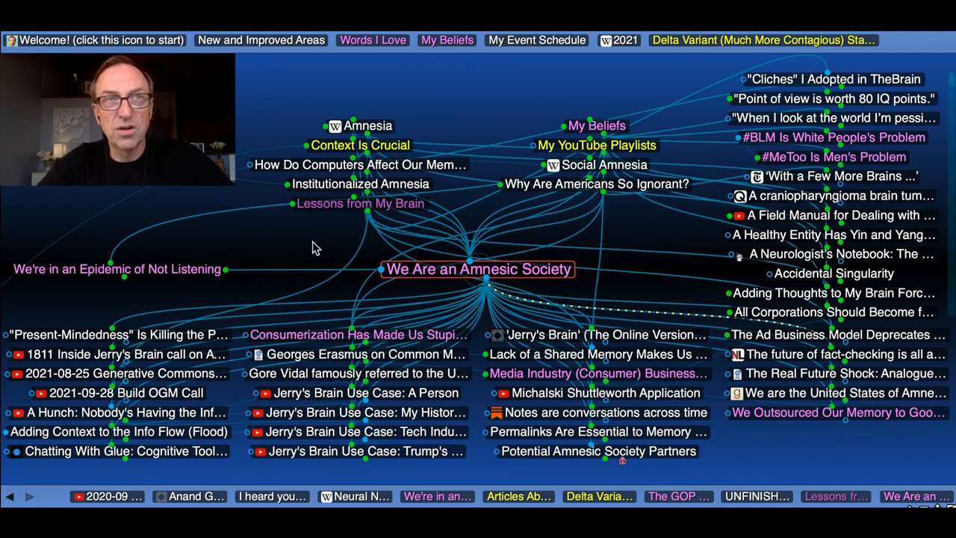
click(116, 269)
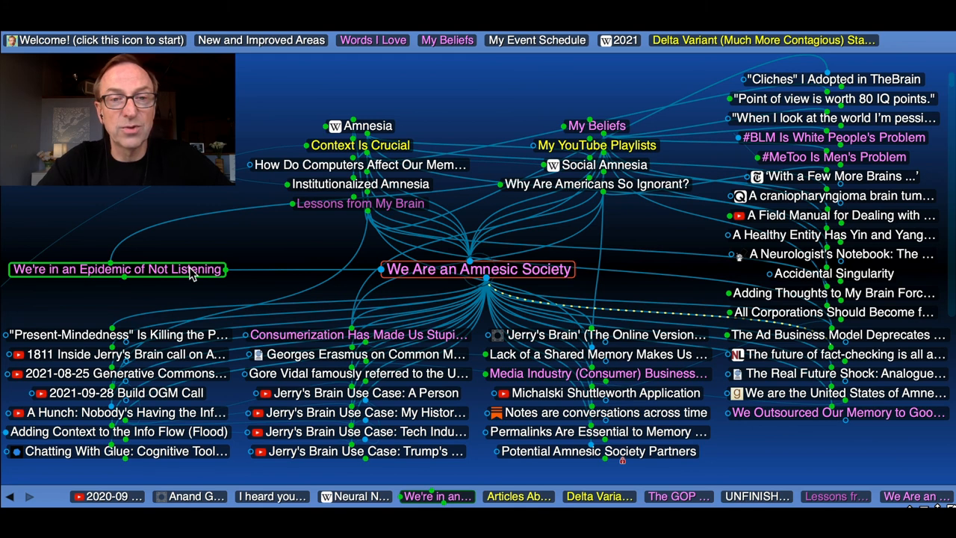